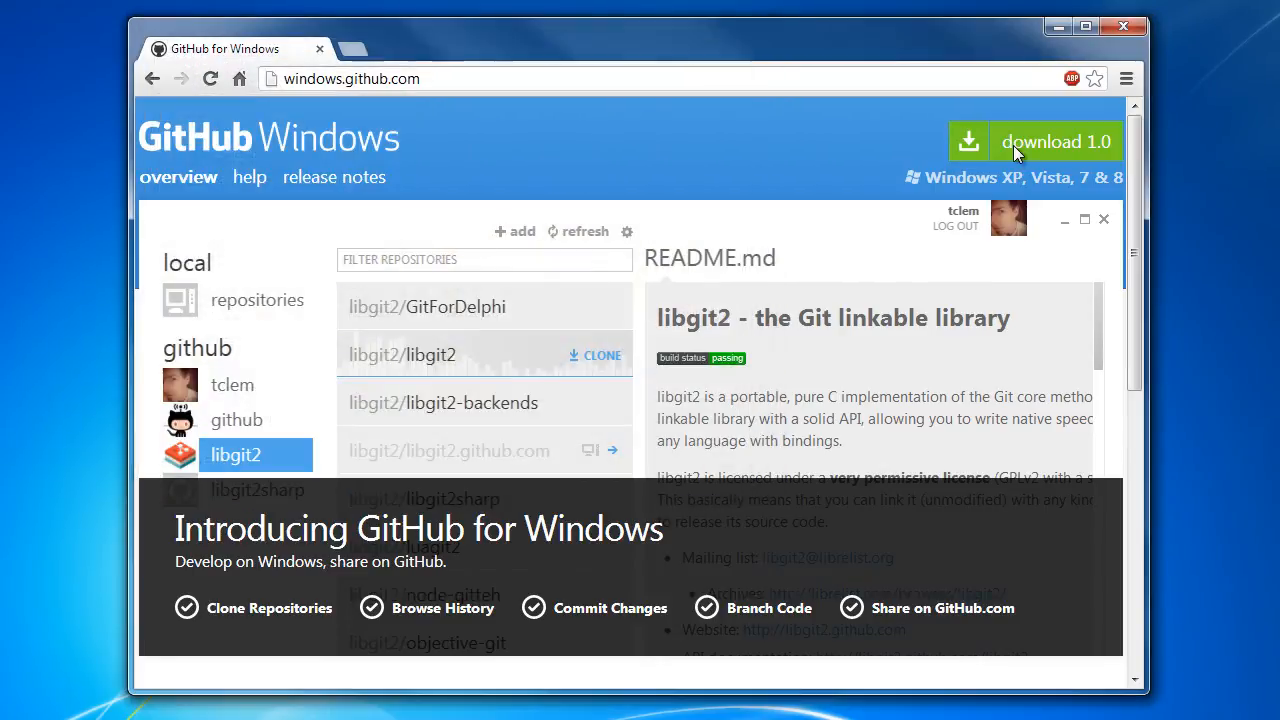
Download GitHubSetup (1).exe from windows.github.com and run the installer.
click(1056, 141)
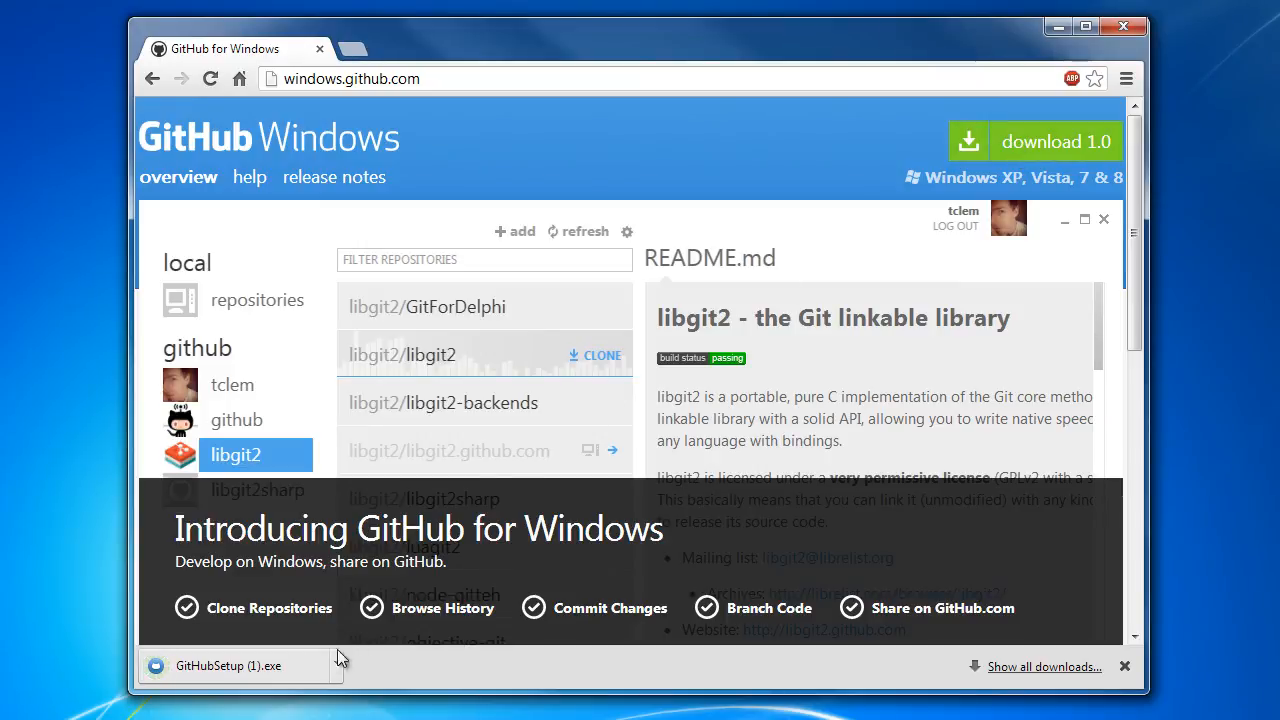
click(228, 665)
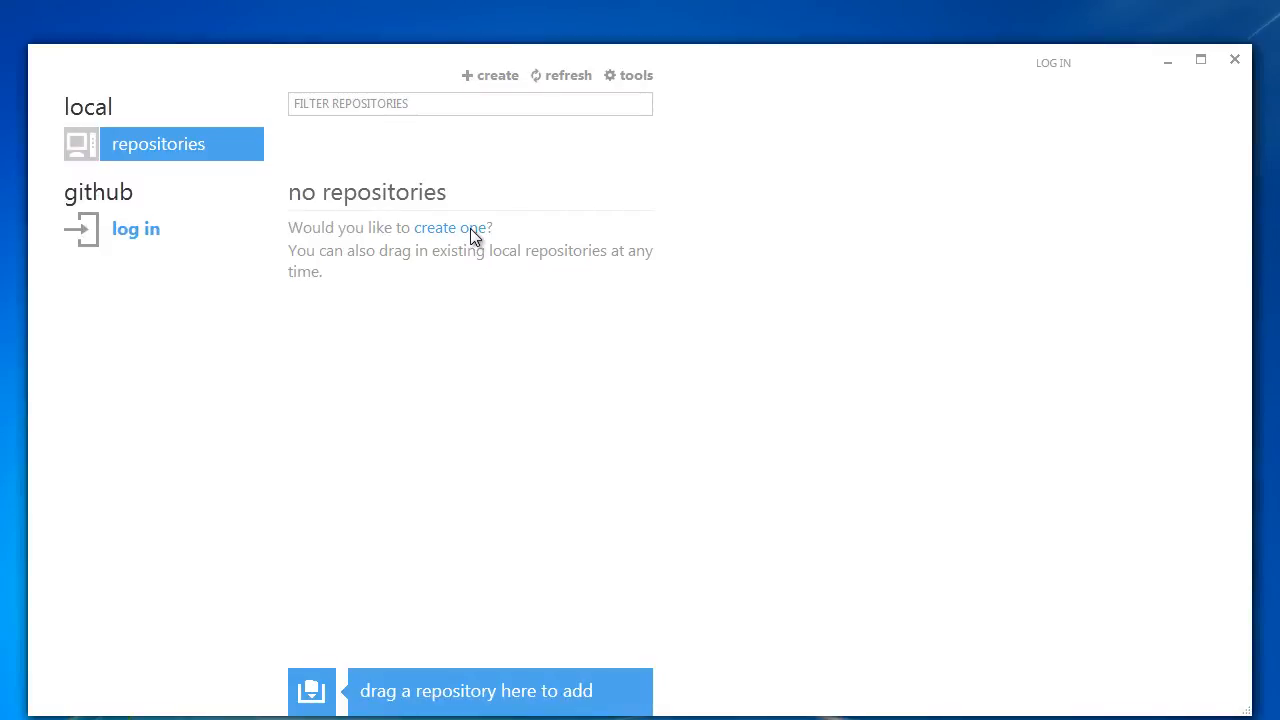
Create a local repository 'Test' described as 'My First Repository'.
click(451, 227)
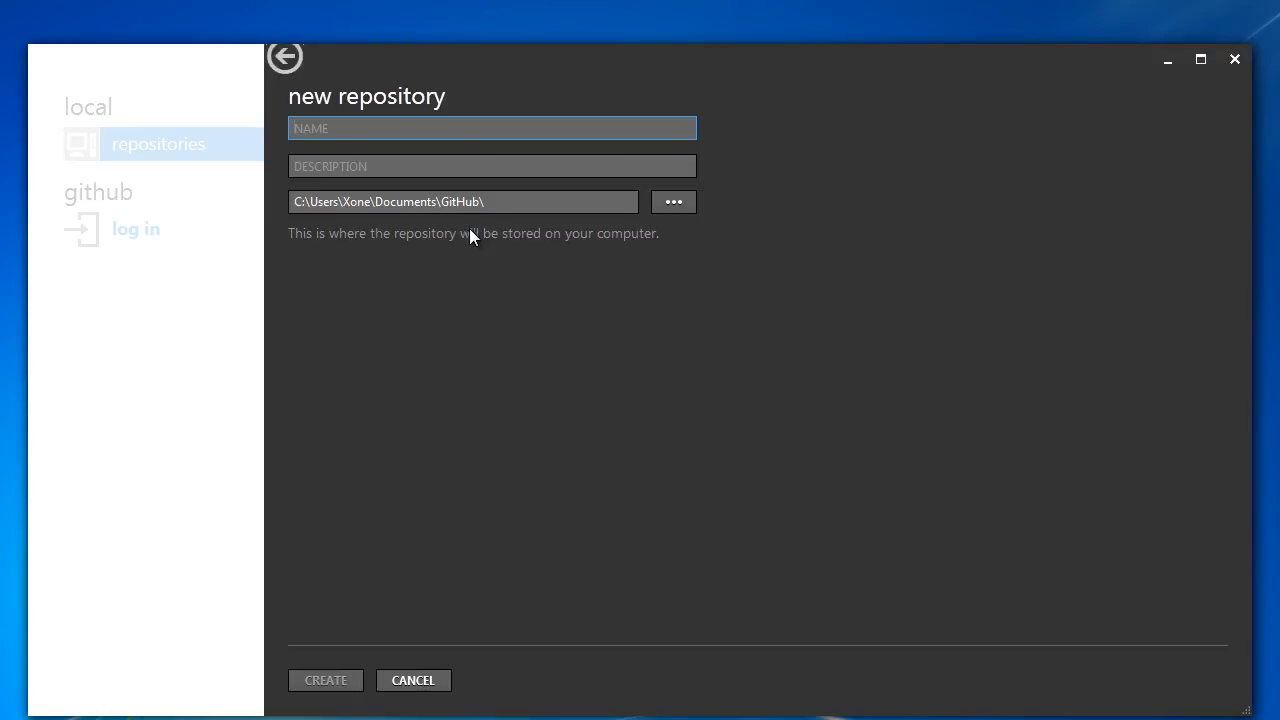
text(My First)
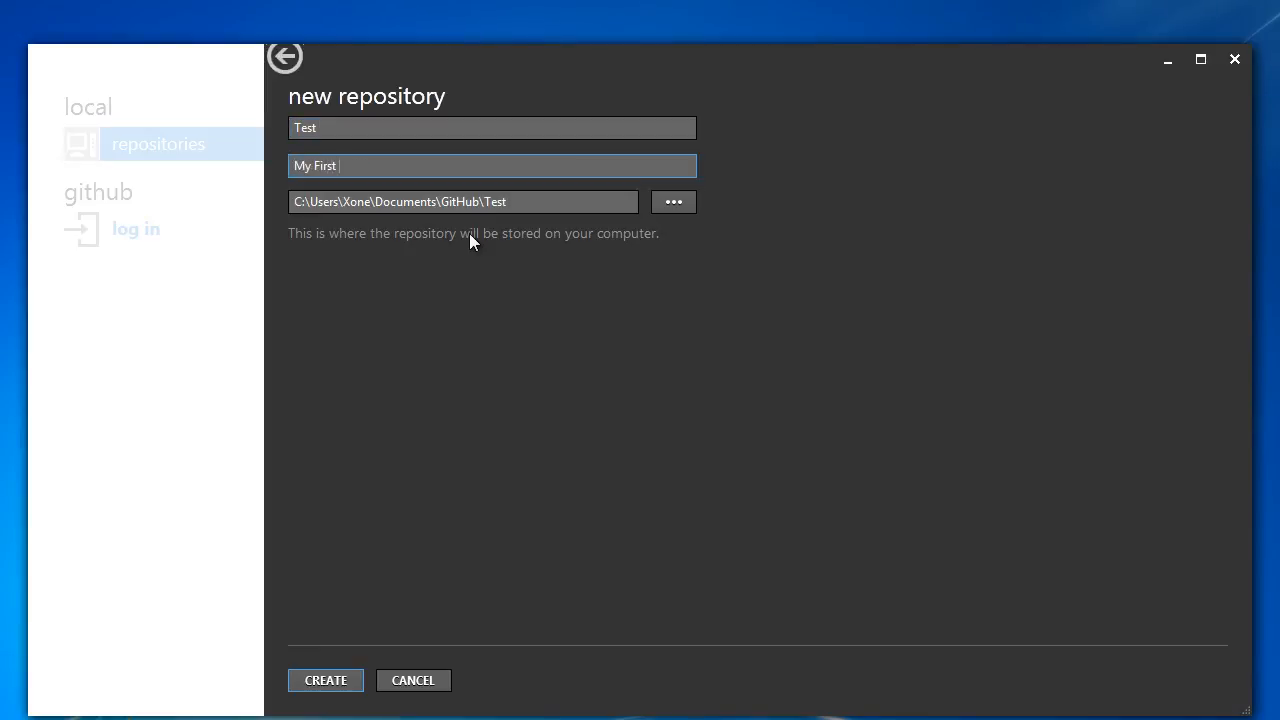
text(Repository)
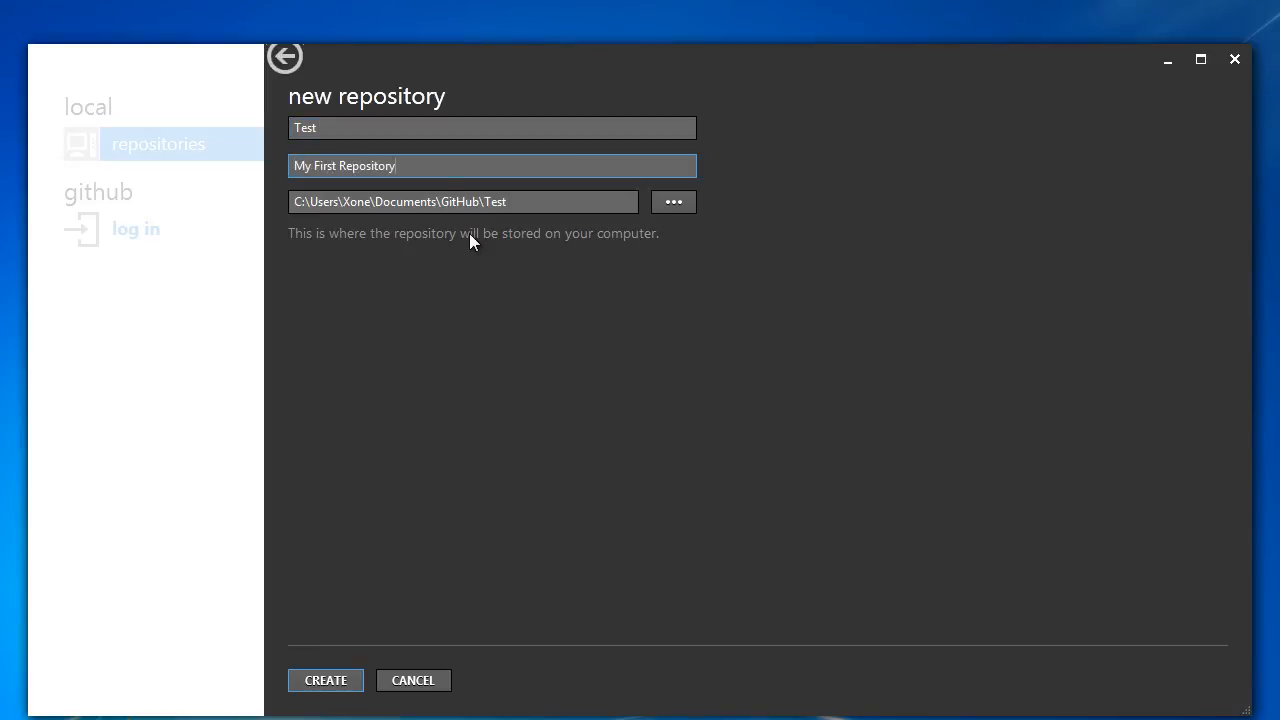
click(325, 680)
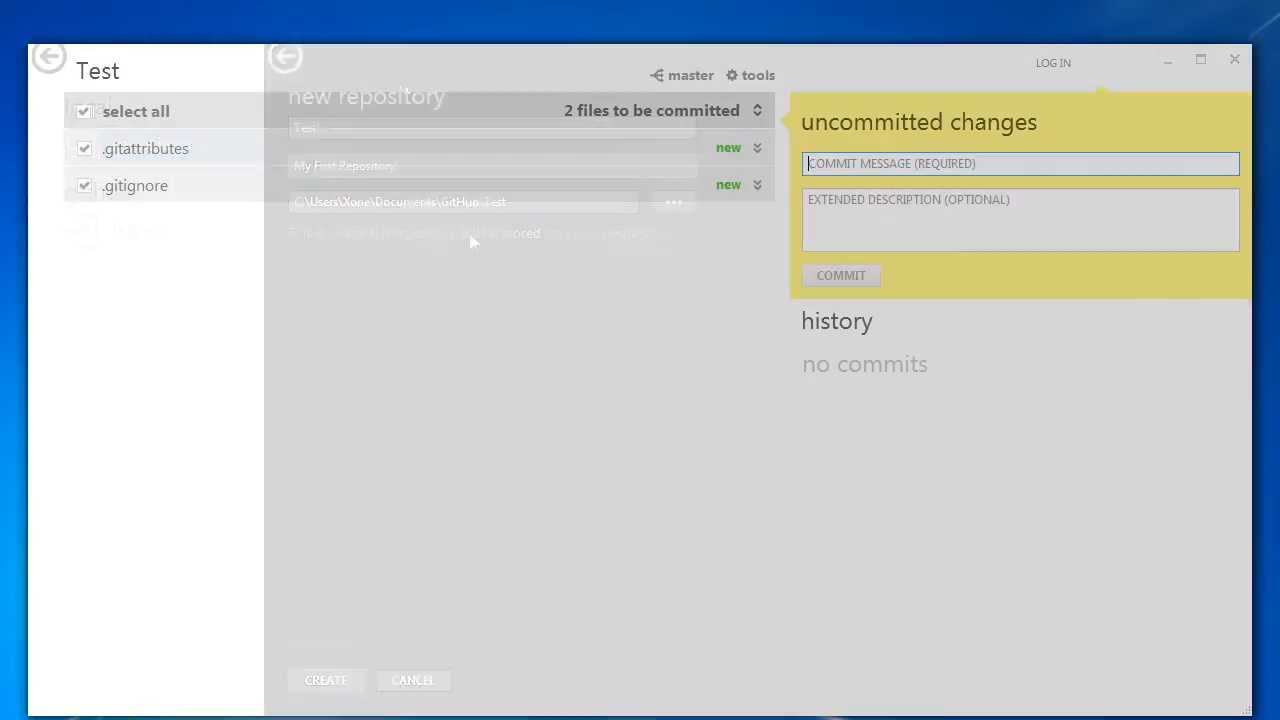
click(325, 680)
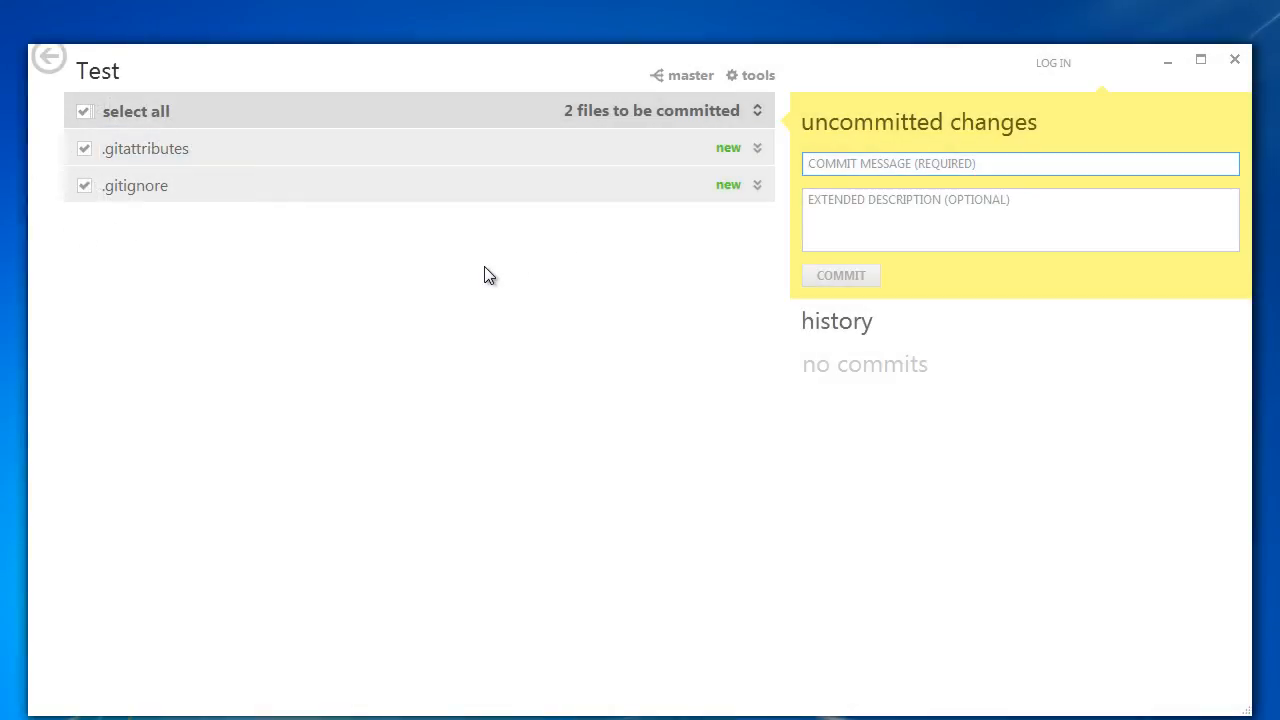
click(1020, 163)
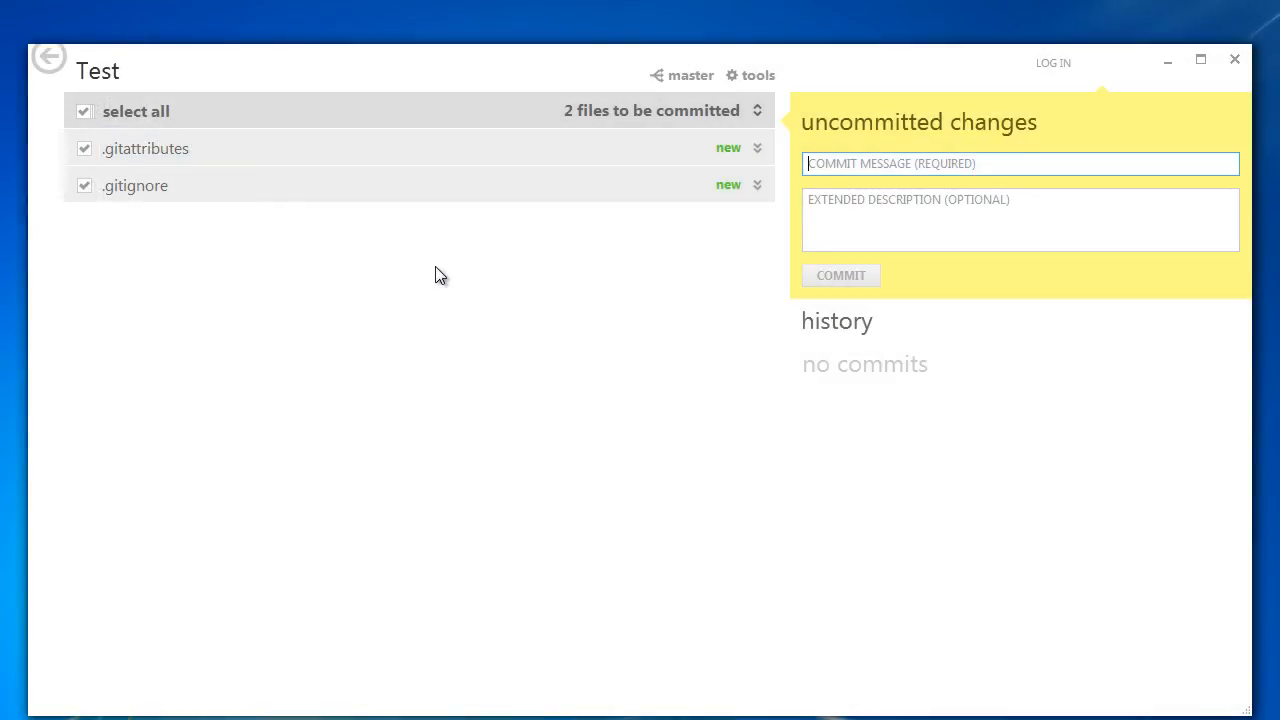